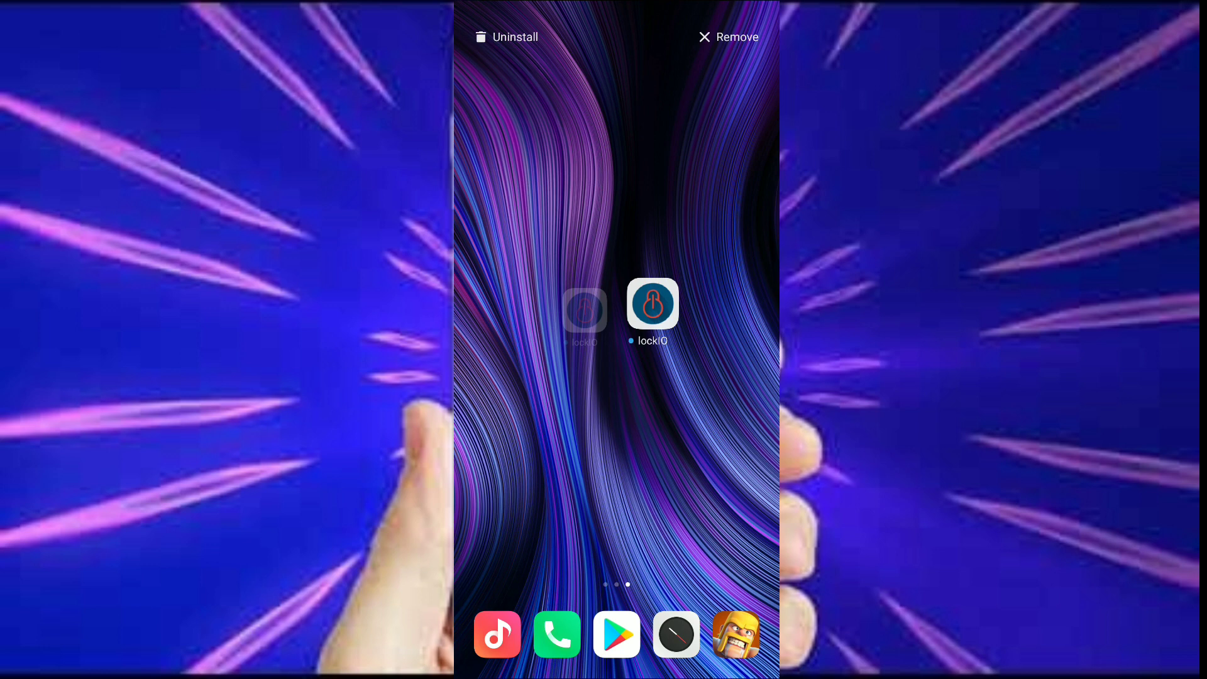
Launch lockIO from the home screen to reach its Select Mode screen
click(653, 303)
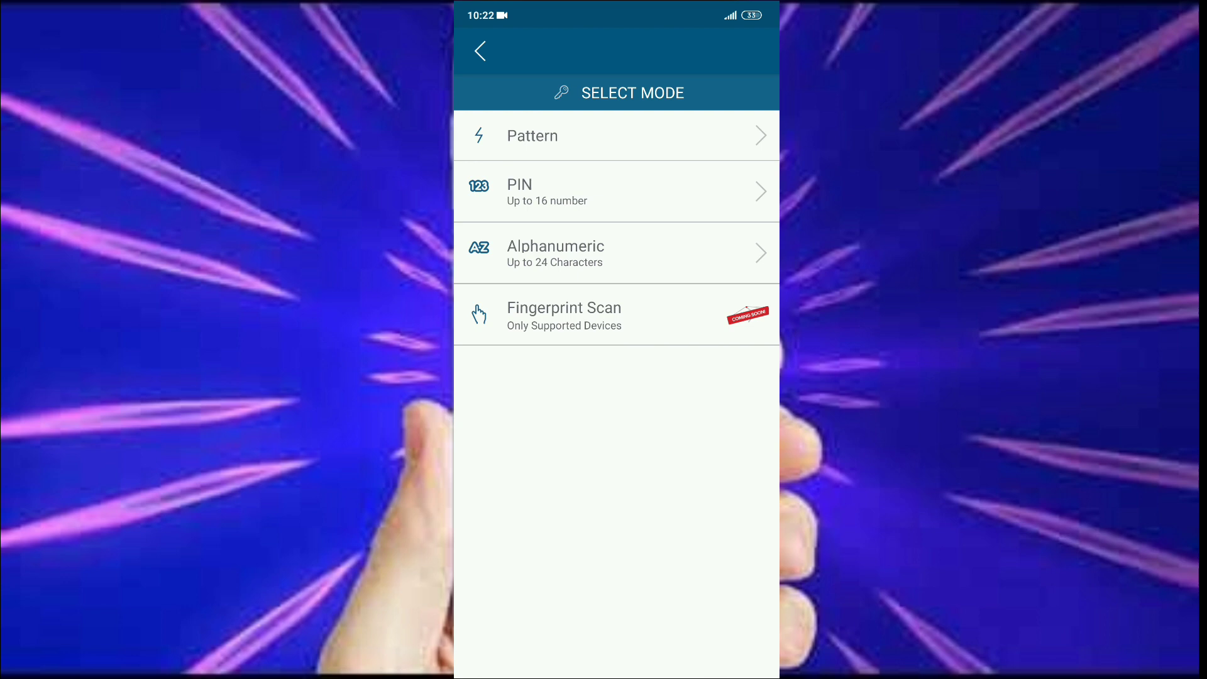
Choose Pattern as the lock mode, bringing up the backup password question dialog
click(617, 136)
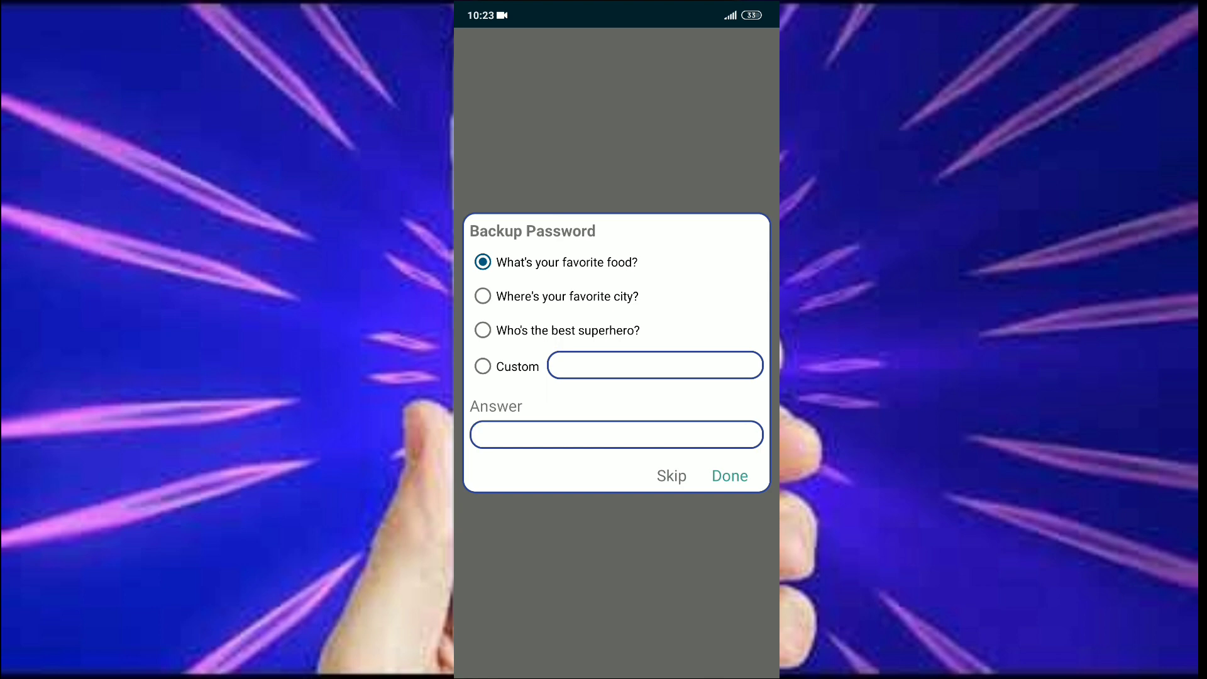
click(482, 296)
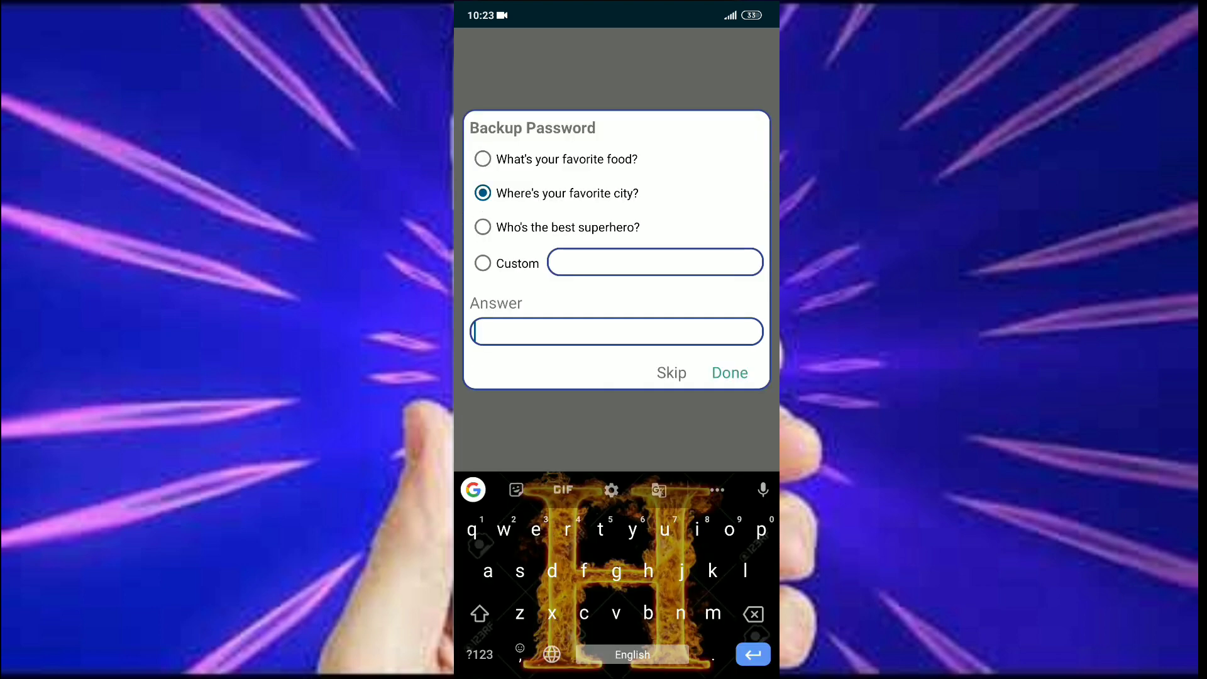
text(chennai)
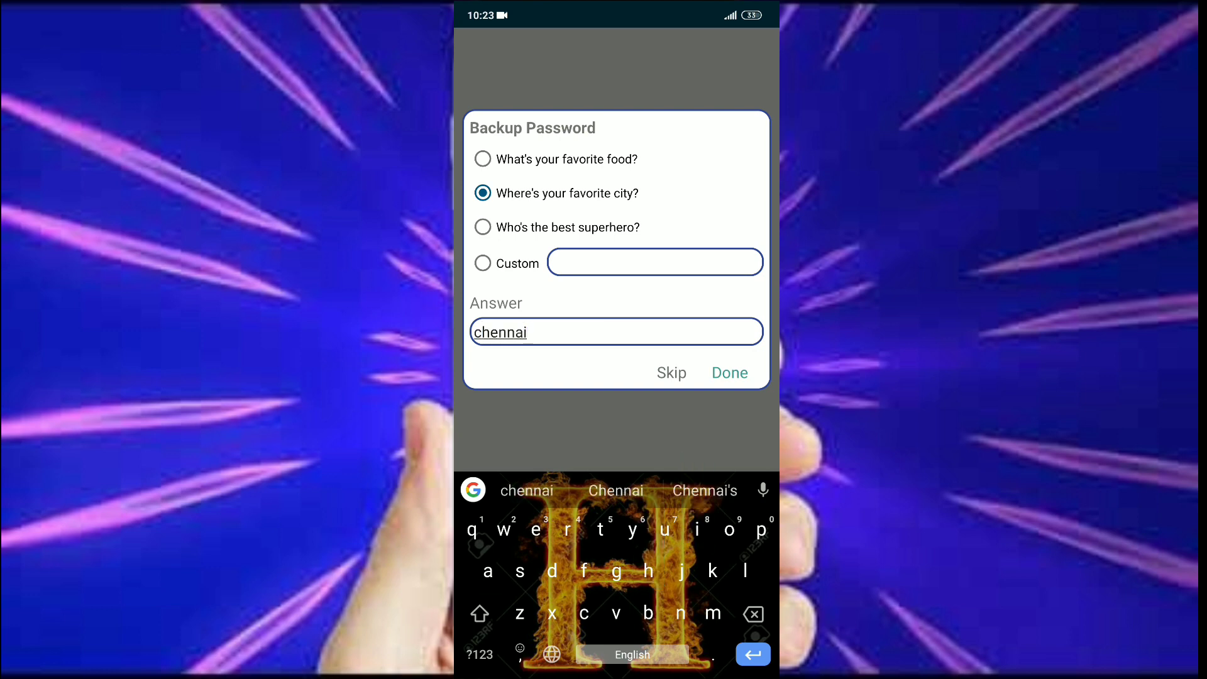
click(728, 372)
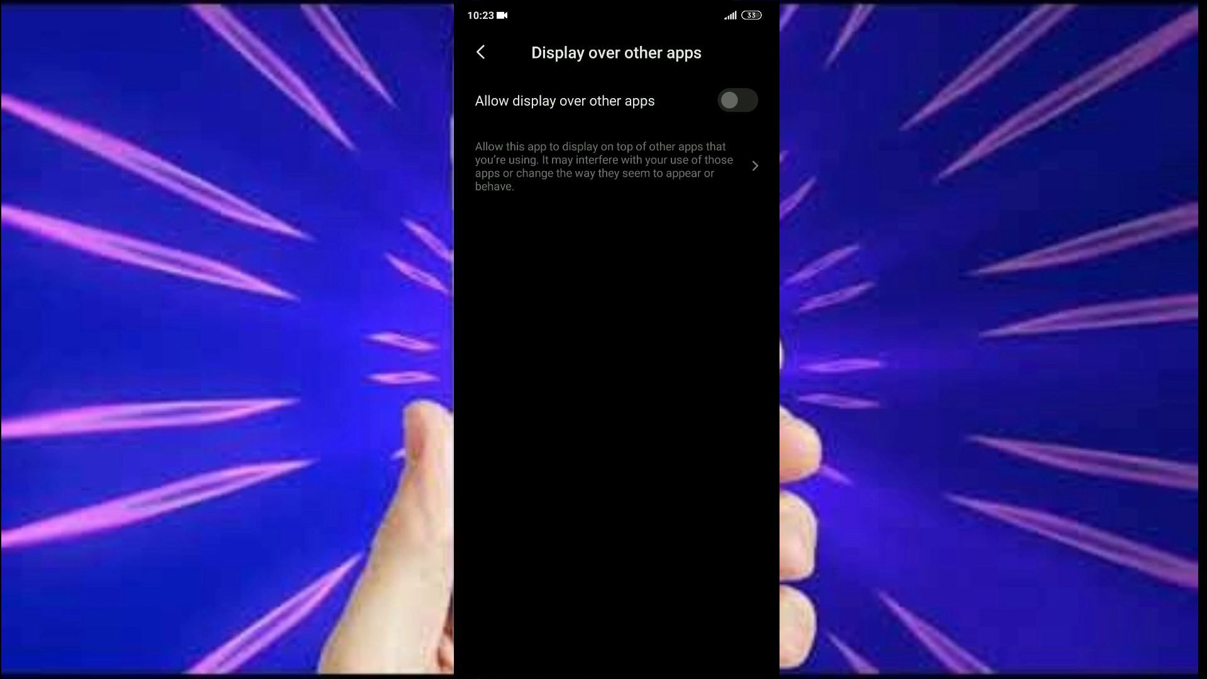
Allow lockIO to display over other apps and return to Power Lock settings
click(736, 101)
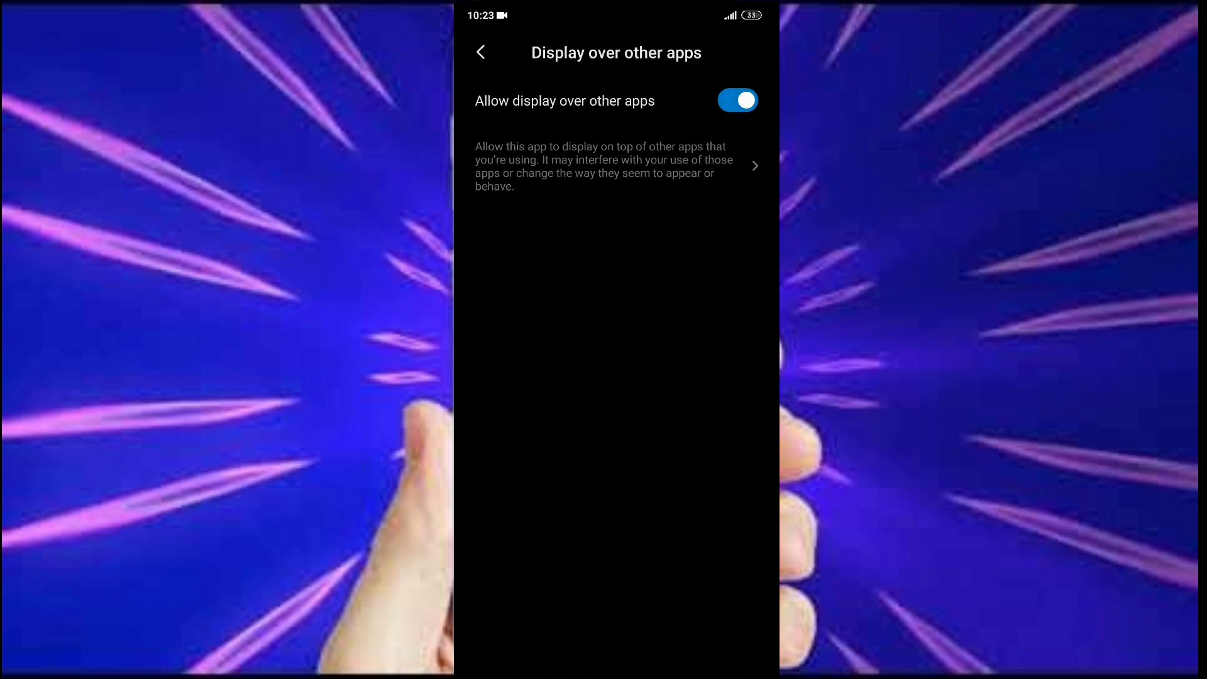
click(479, 51)
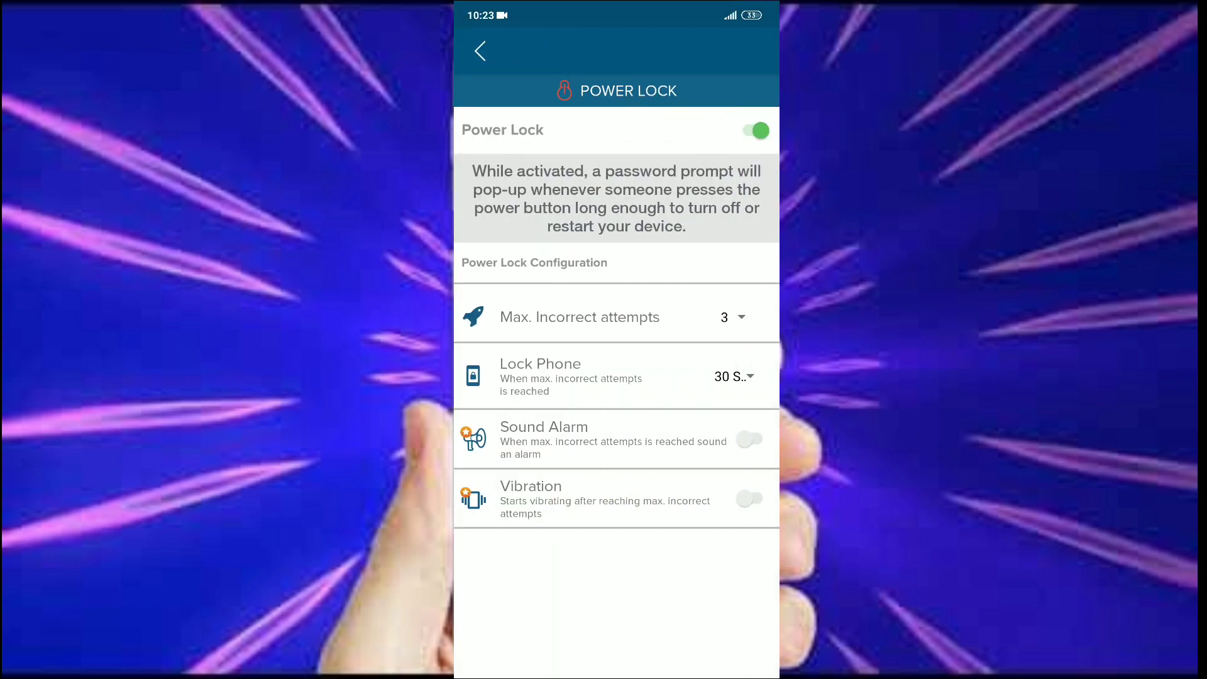
Set Power Lock to 3 incorrect attempts and a 30-second phone lock, then go home
click(729, 317)
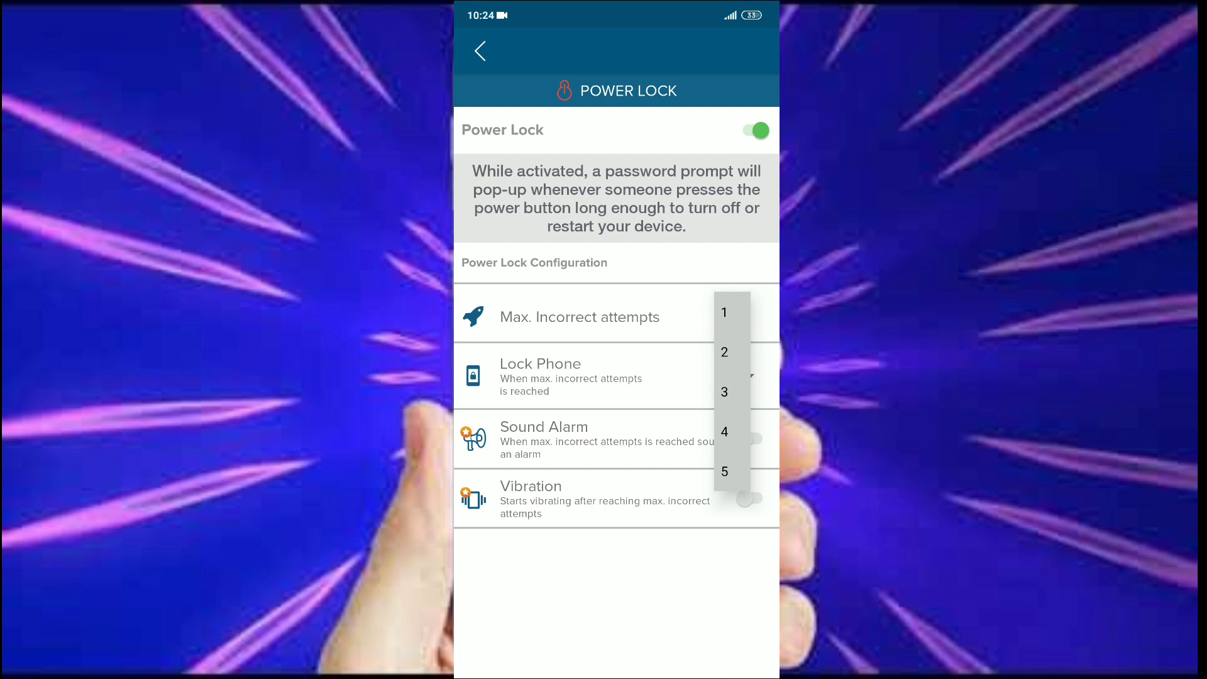
click(724, 393)
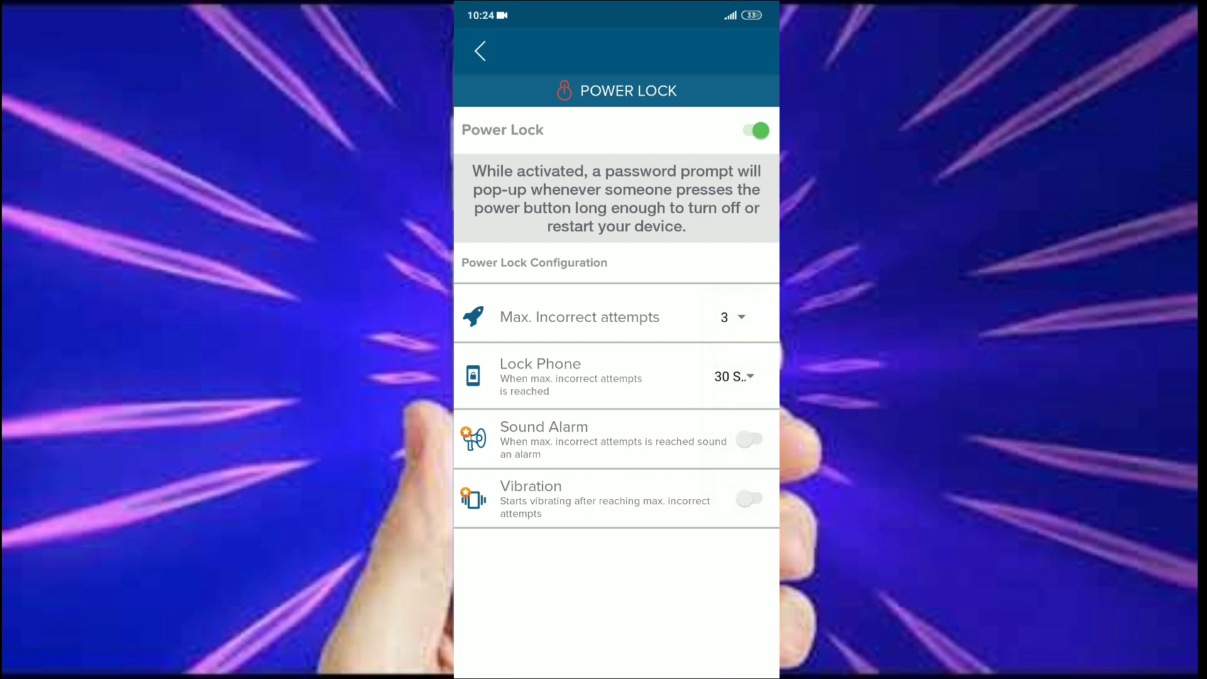
click(732, 376)
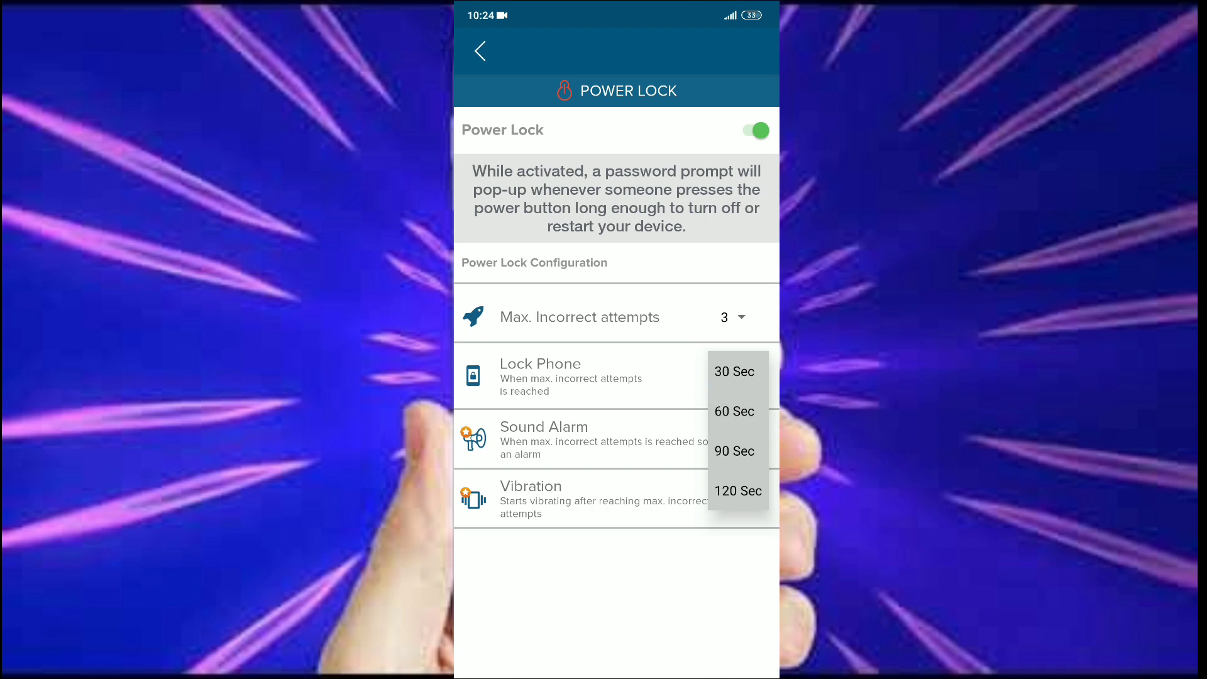
click(733, 371)
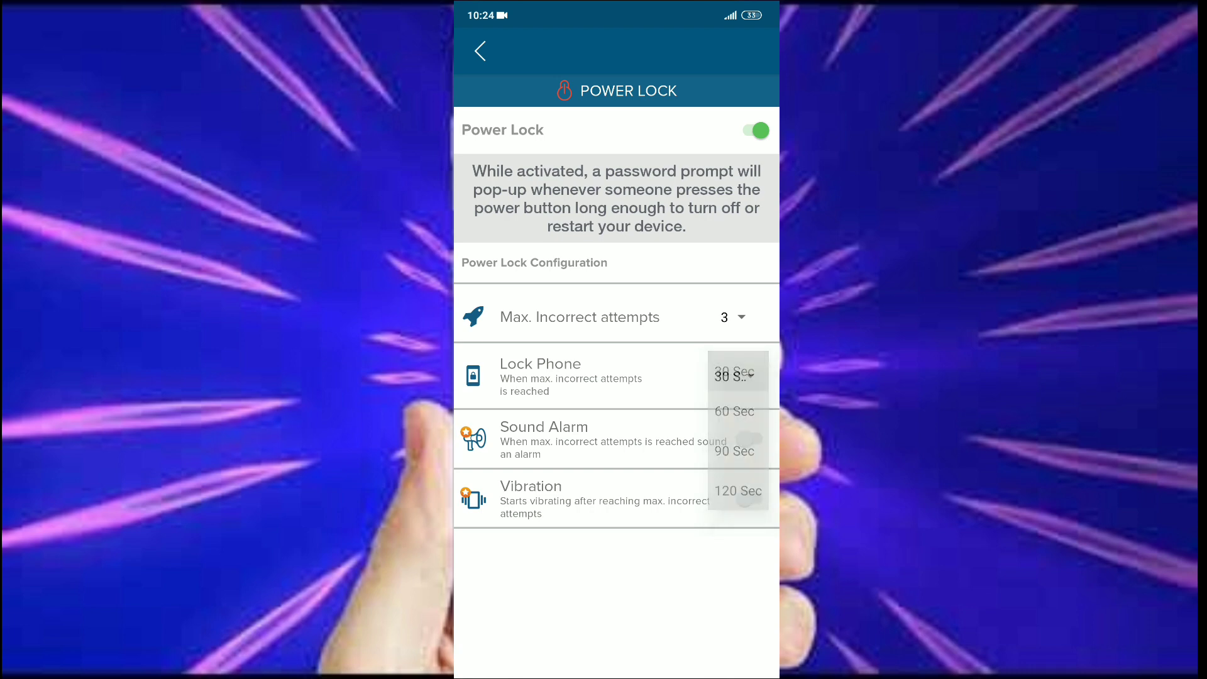
click(732, 375)
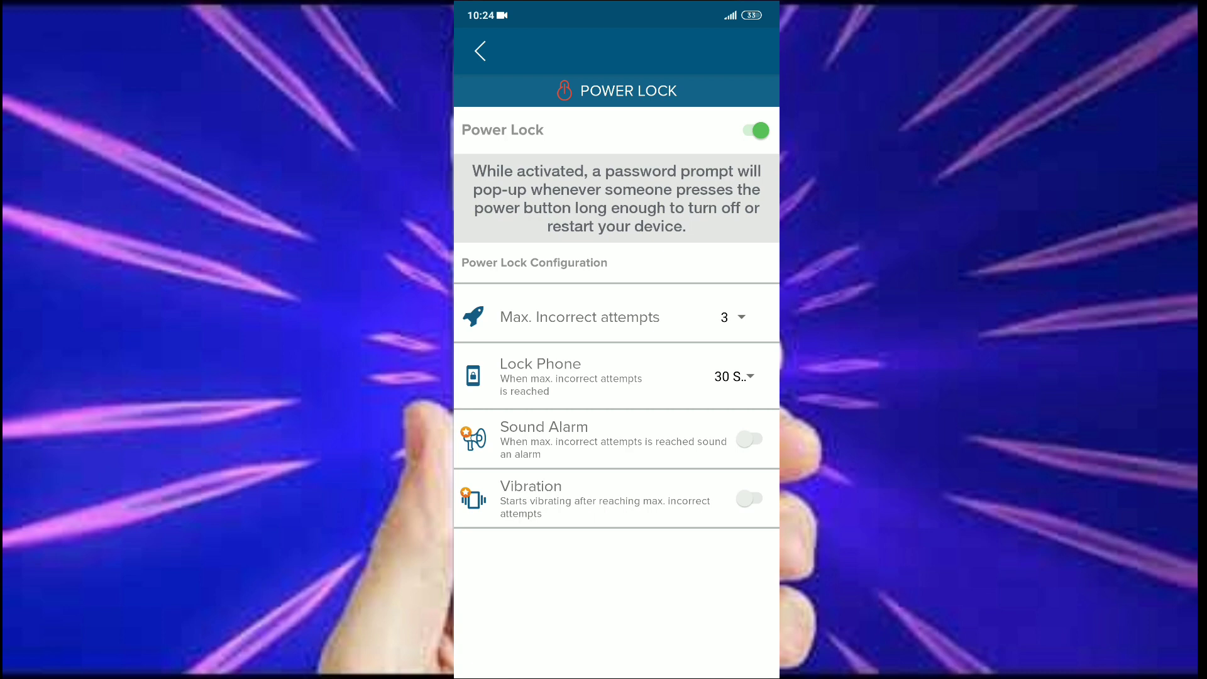
click(479, 50)
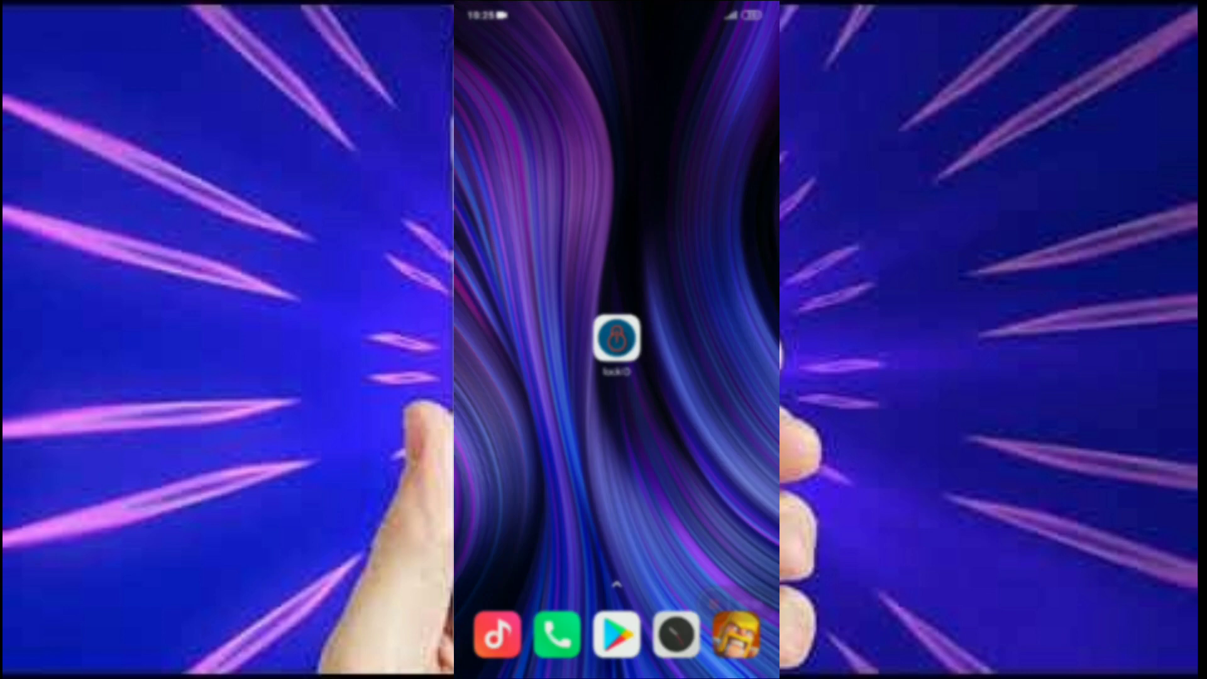